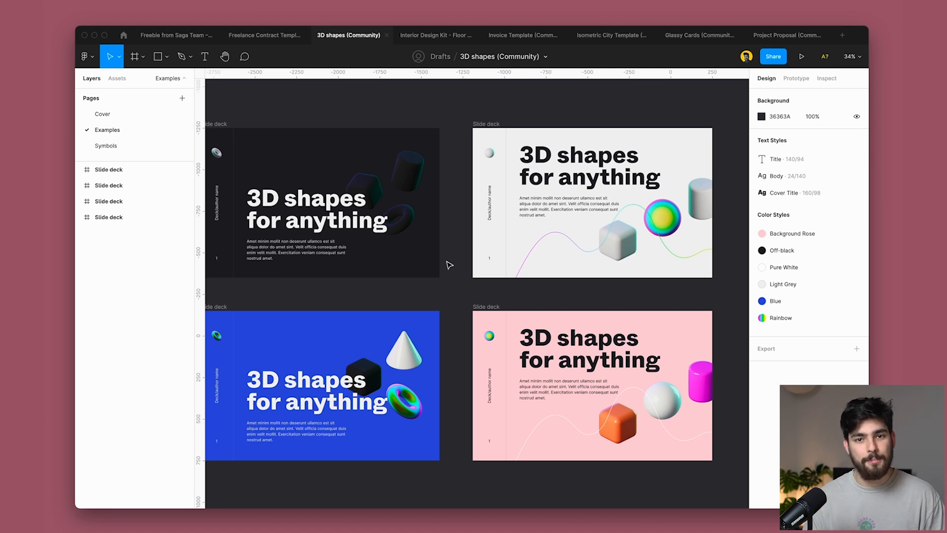
- Switch to the Interior Design Kit file to view its floor-plan example
left_click(436, 35)
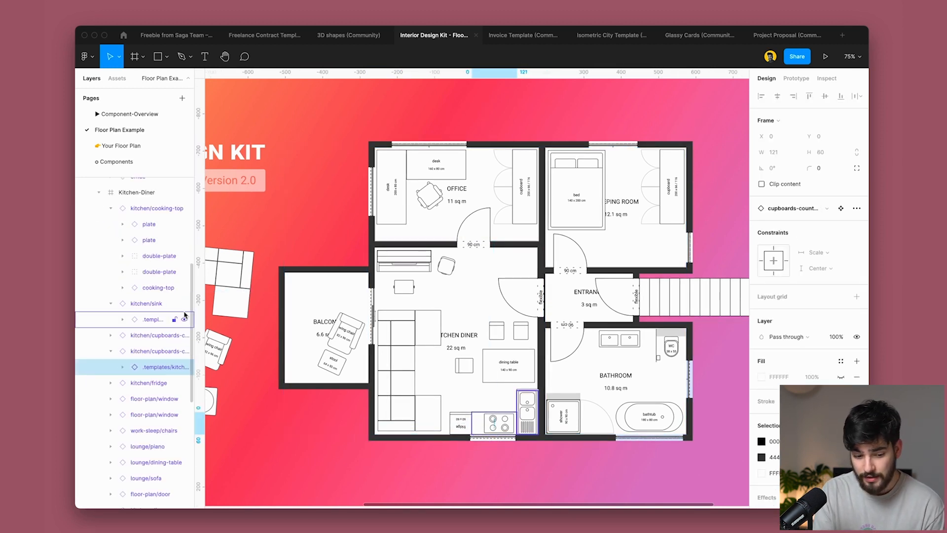
scroll("down", 3)
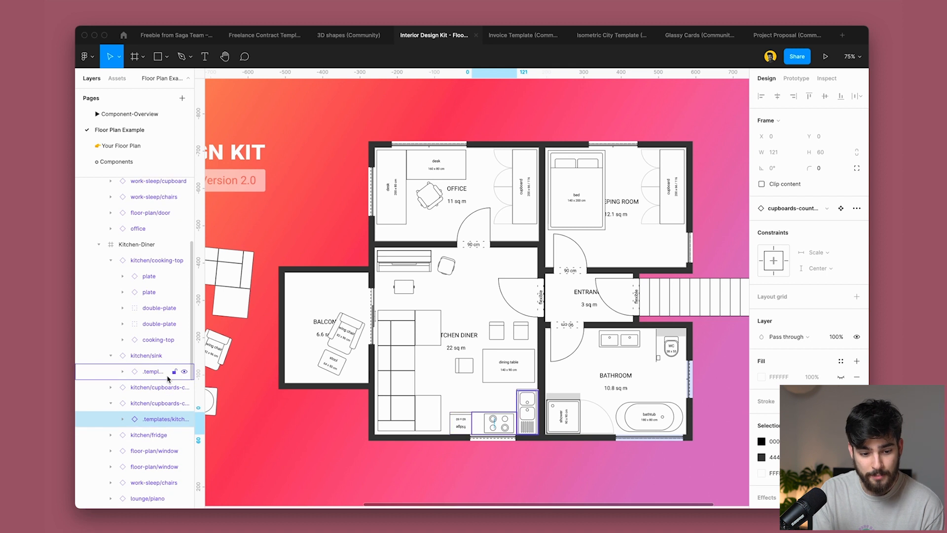
left_click(117, 78)
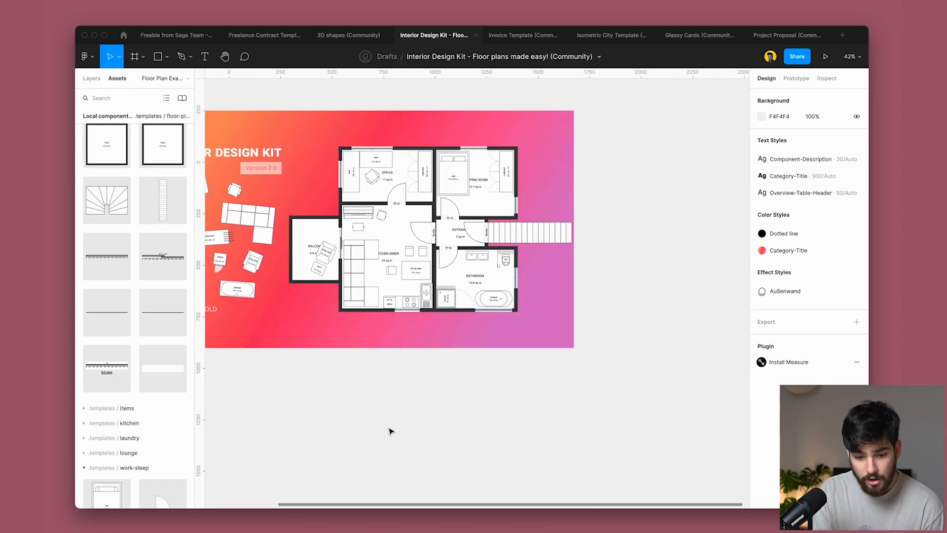
left_click(91, 78)
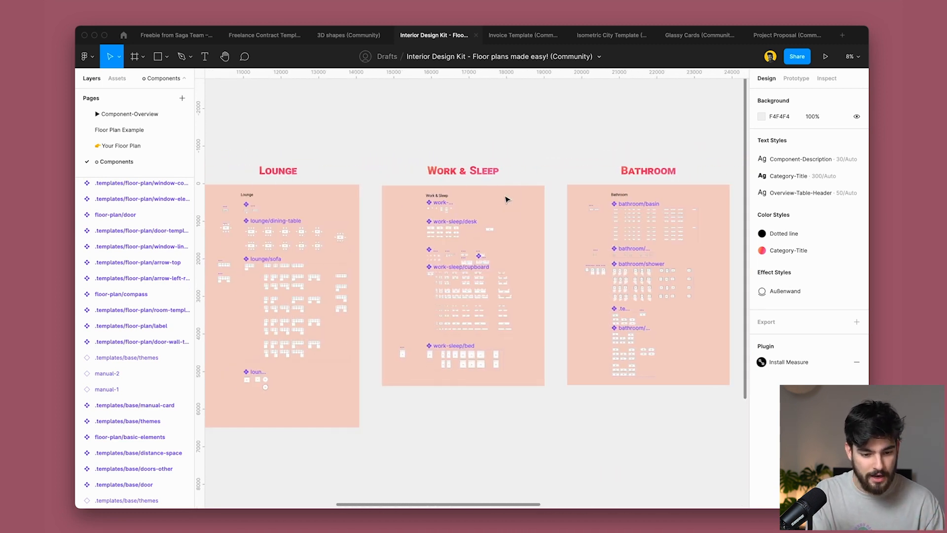
left_click(119, 129)
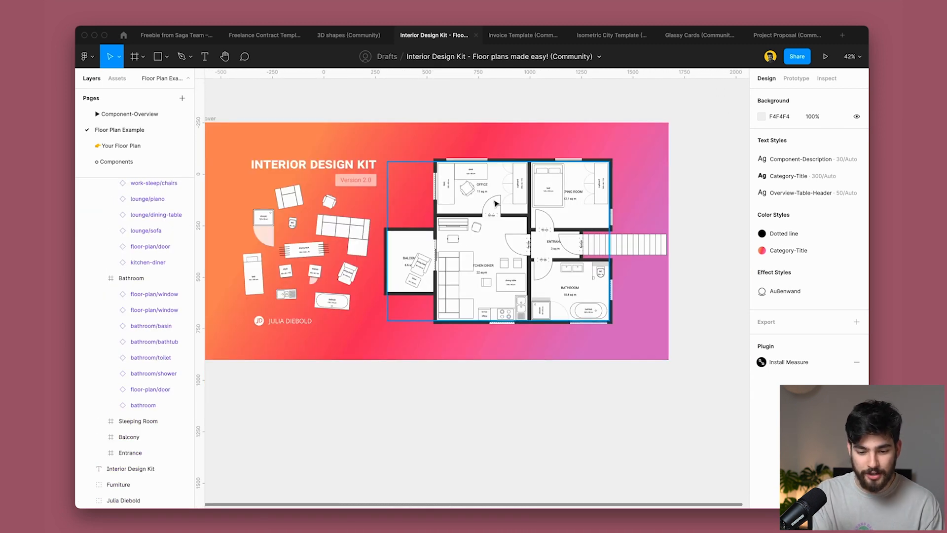
scroll("down", 3)
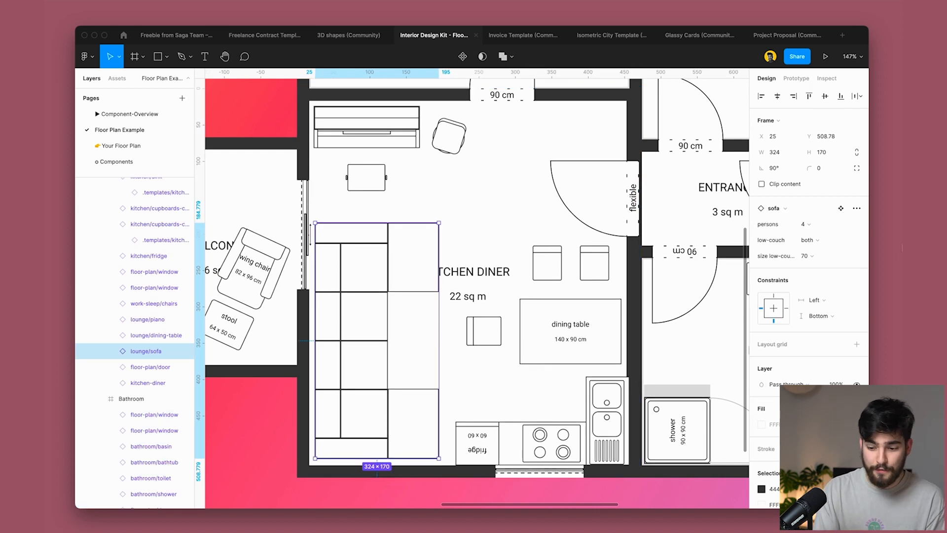
- Set the kitchen dining table's width property to 180
left_click(810, 224)
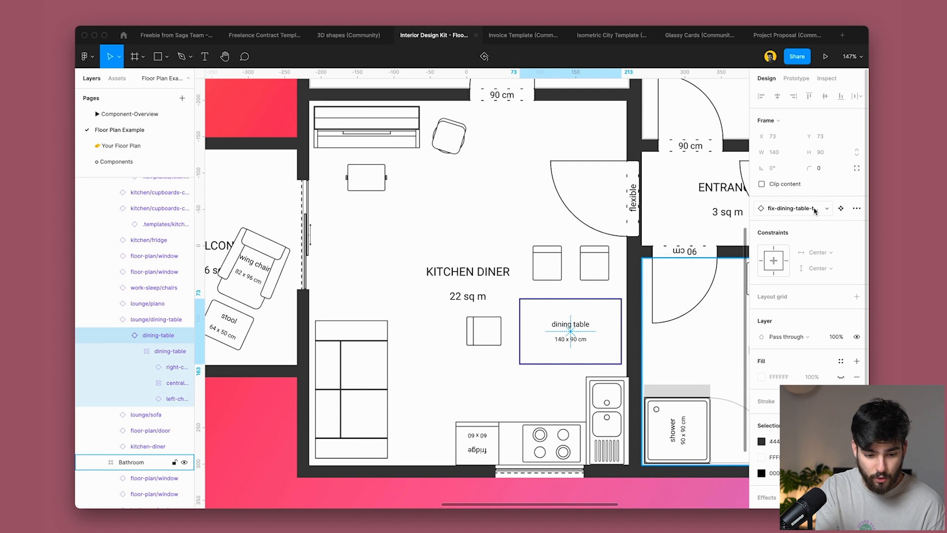
left_click(809, 240)
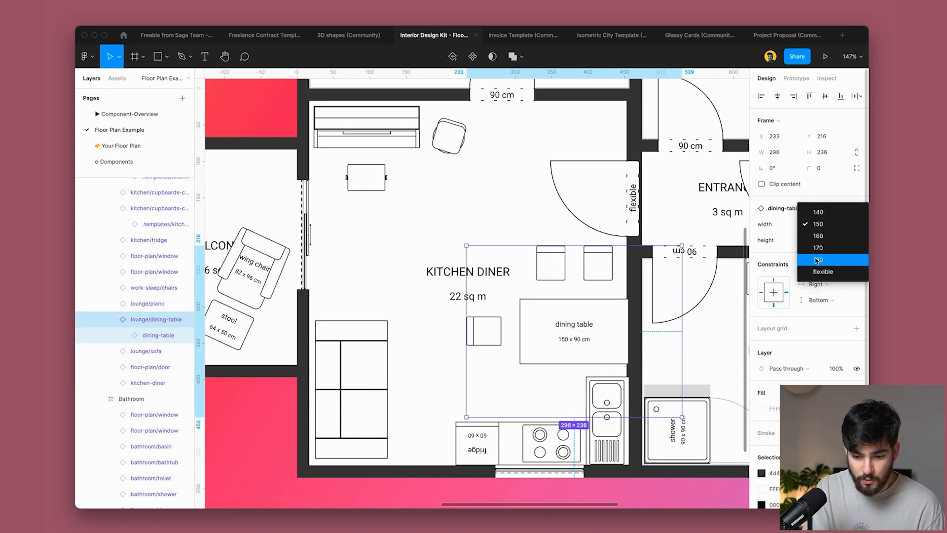
left_click(818, 260)
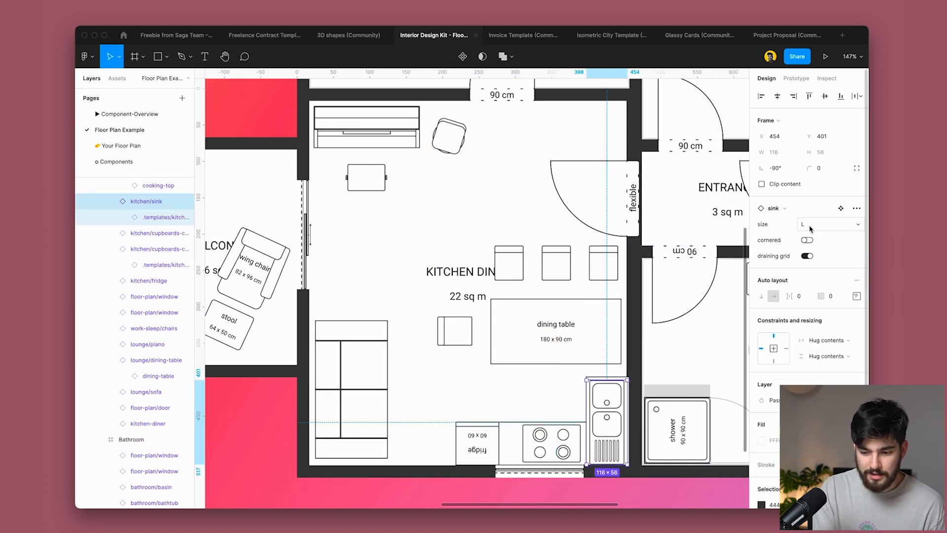
- Set the counter under the sink to height 75
left_click(830, 223)
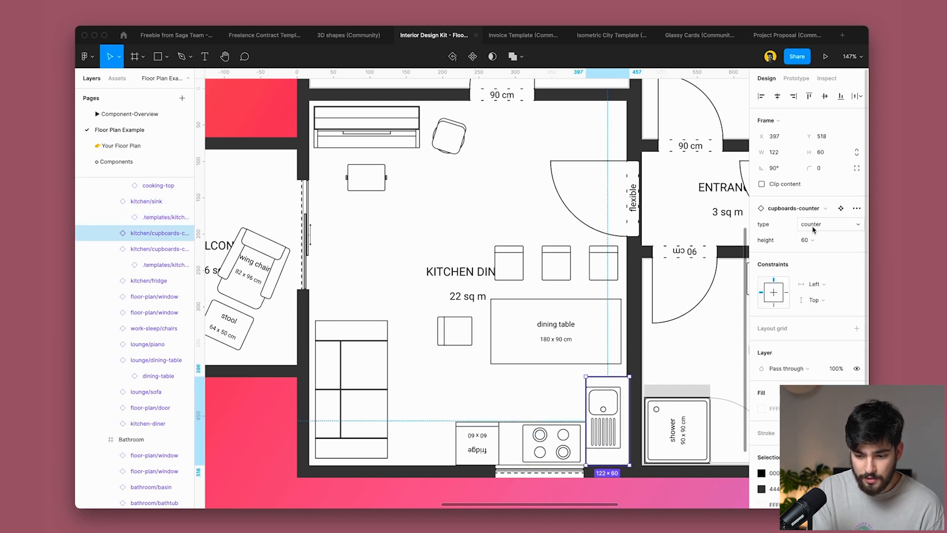
left_click(830, 240)
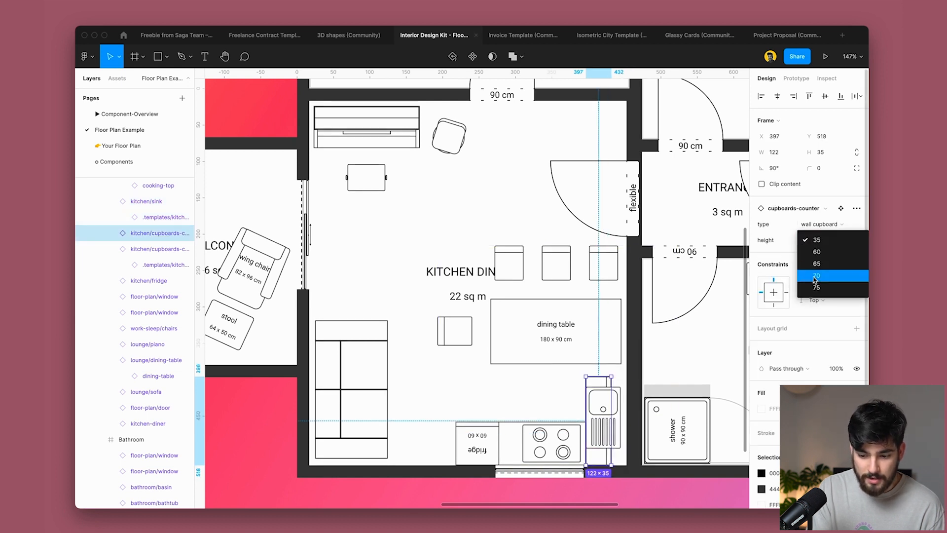
left_click(817, 287)
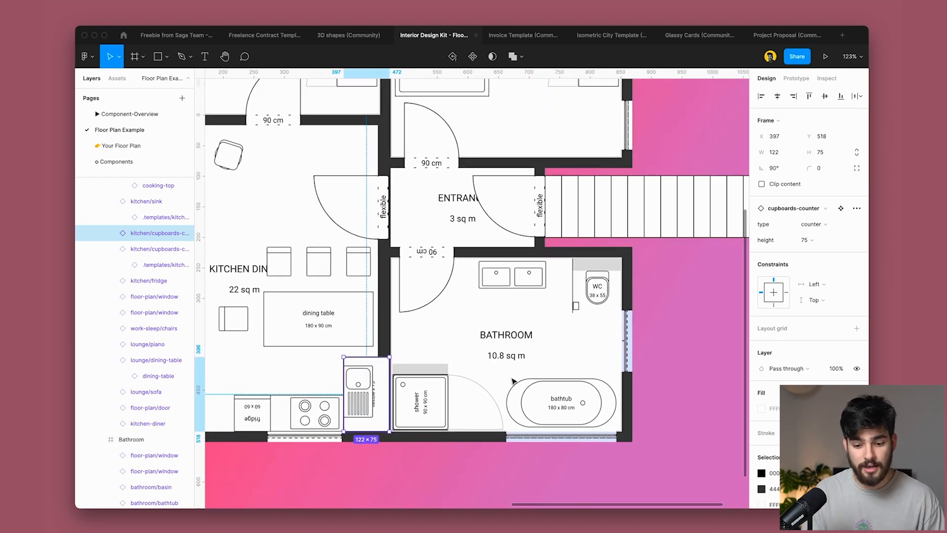
scroll("down", 3)
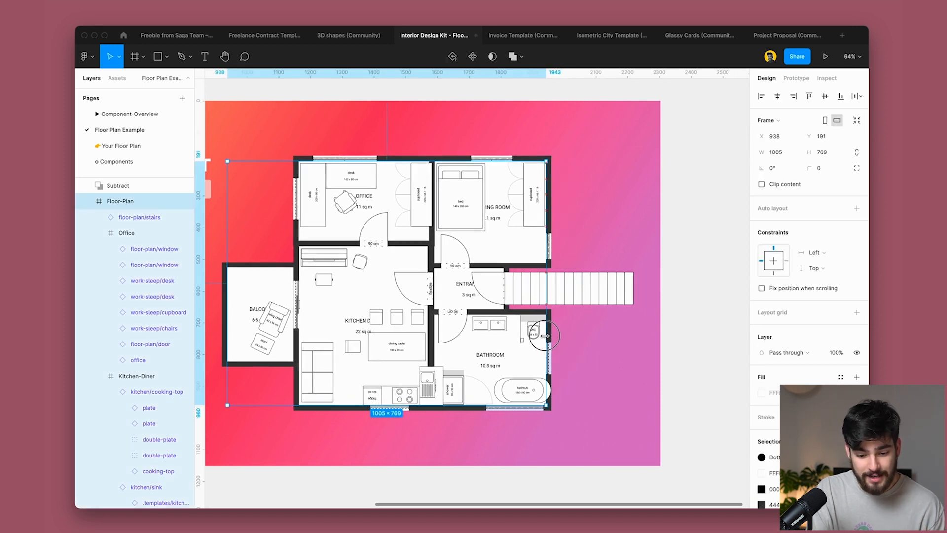
- Drag the floor plan's right edge to make it narrower, then switch to the Invoice Template file
left_click_drag(543, 336, 589, 343)
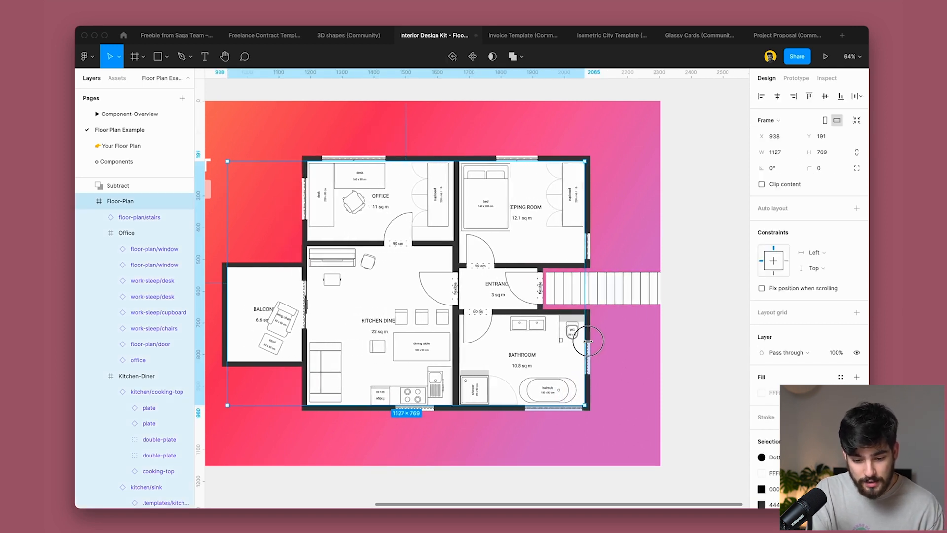
left_click_drag(589, 342, 528, 345)
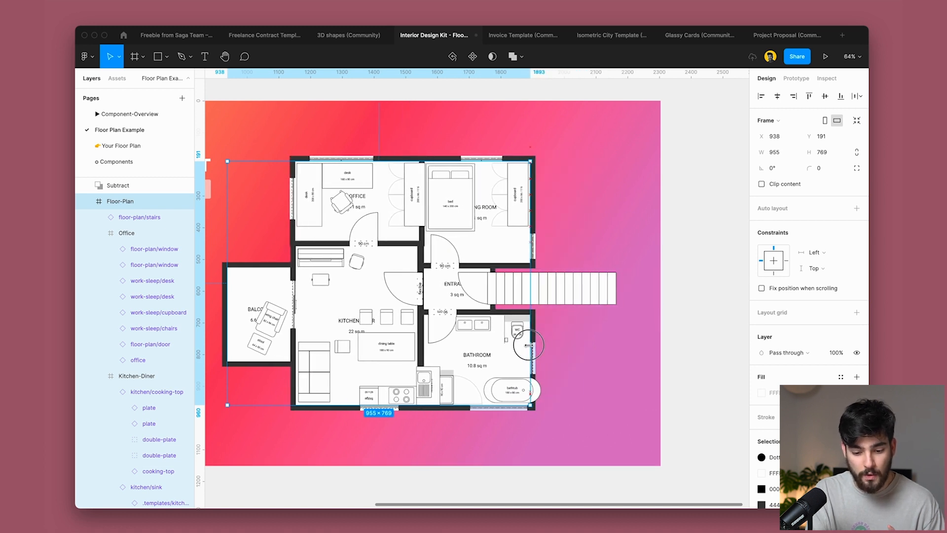
left_click_drag(531, 344, 515, 344)
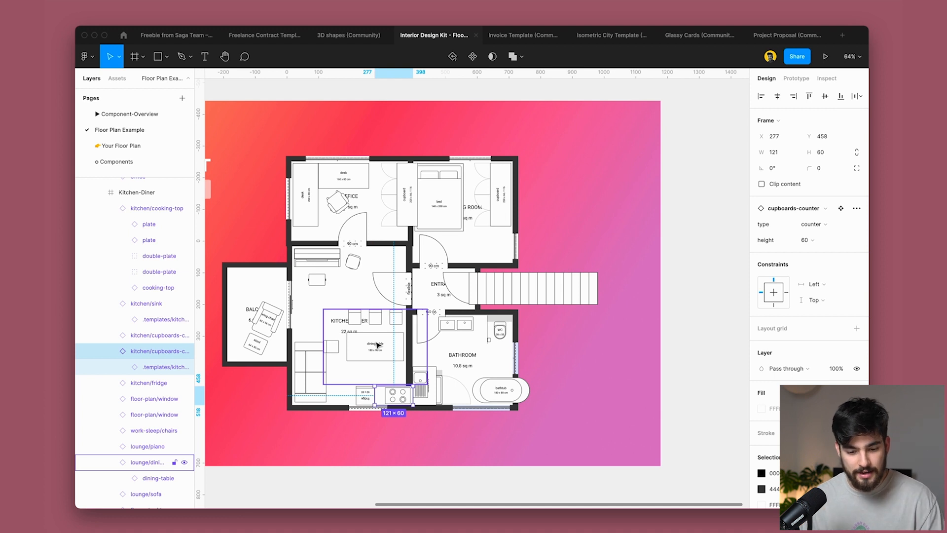
left_click(523, 35)
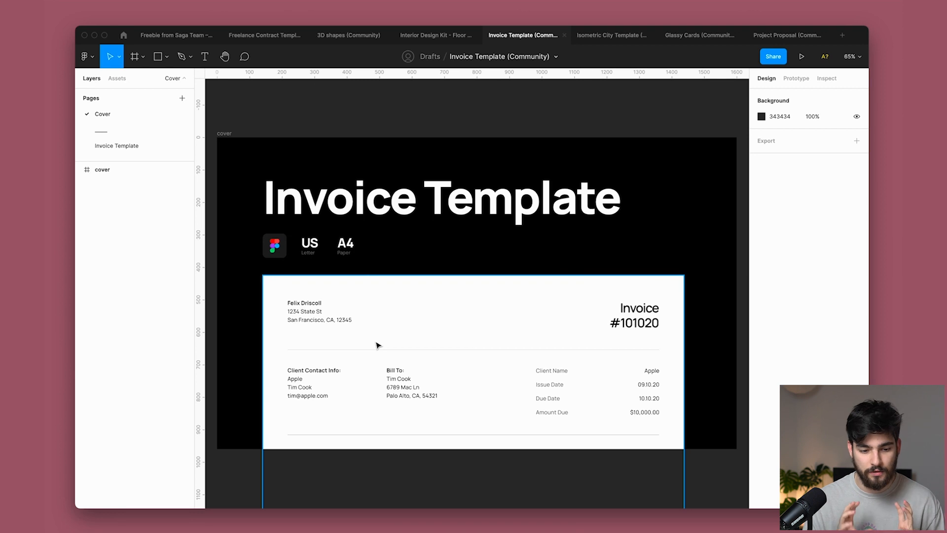
- On the Invoice Template page, add a 'Tutorial' charge line at $4,000.00, then open the Isometric City file
left_click(116, 145)
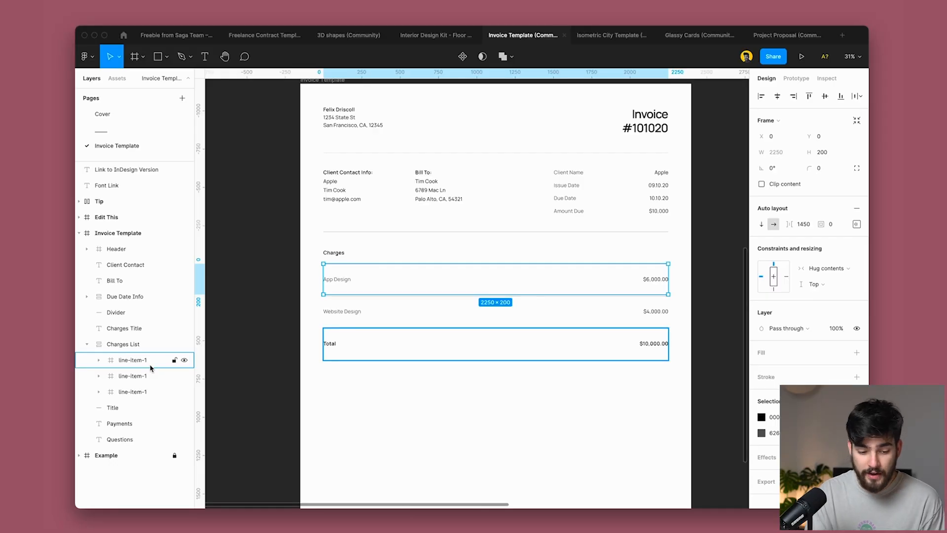
left_click(132, 376)
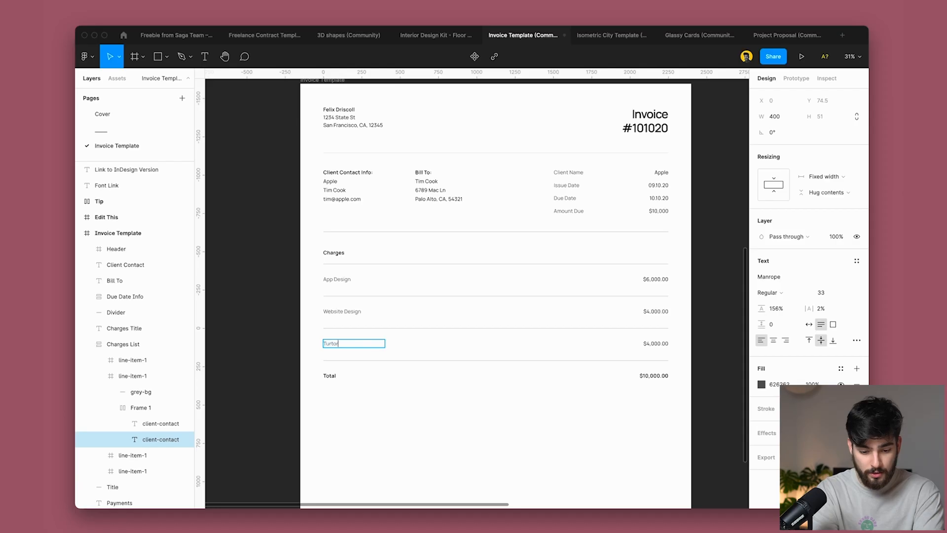
type("Tutorial")
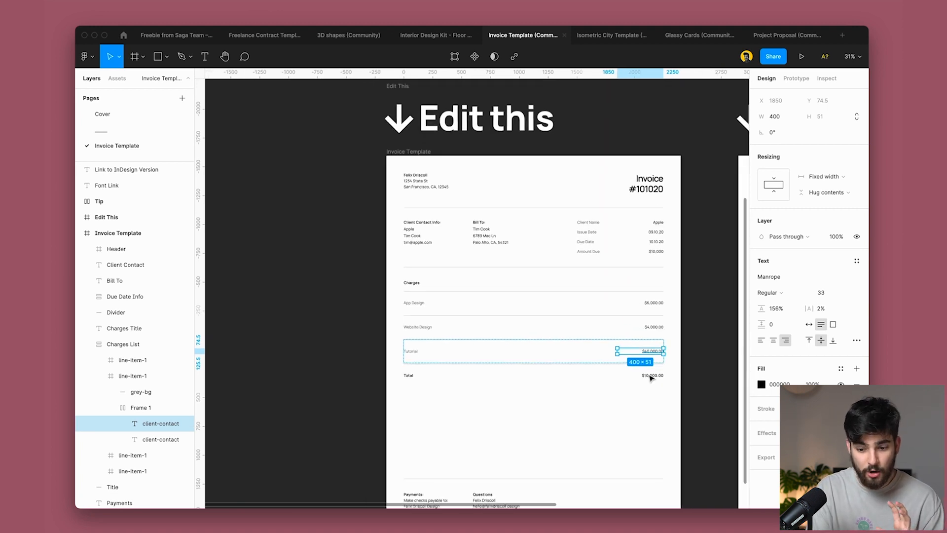
scroll("down", 3)
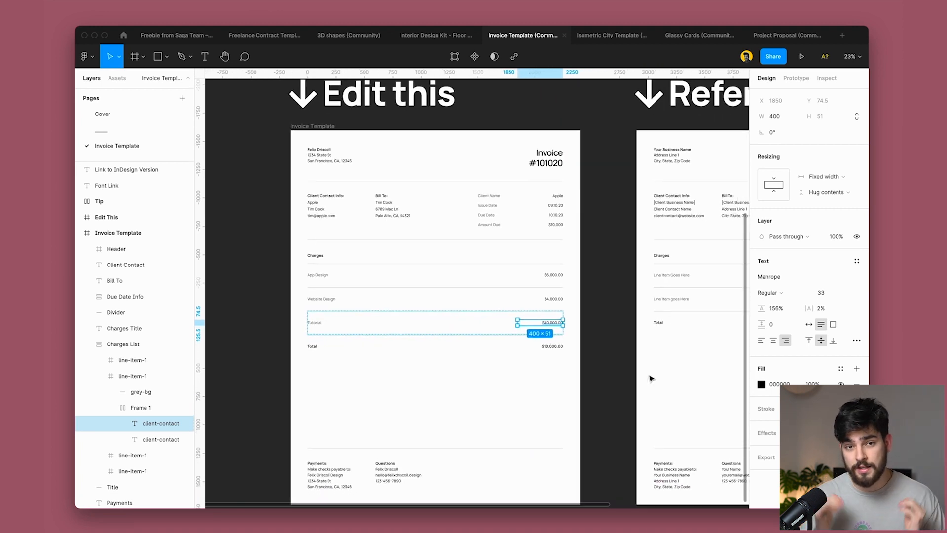
left_click(610, 35)
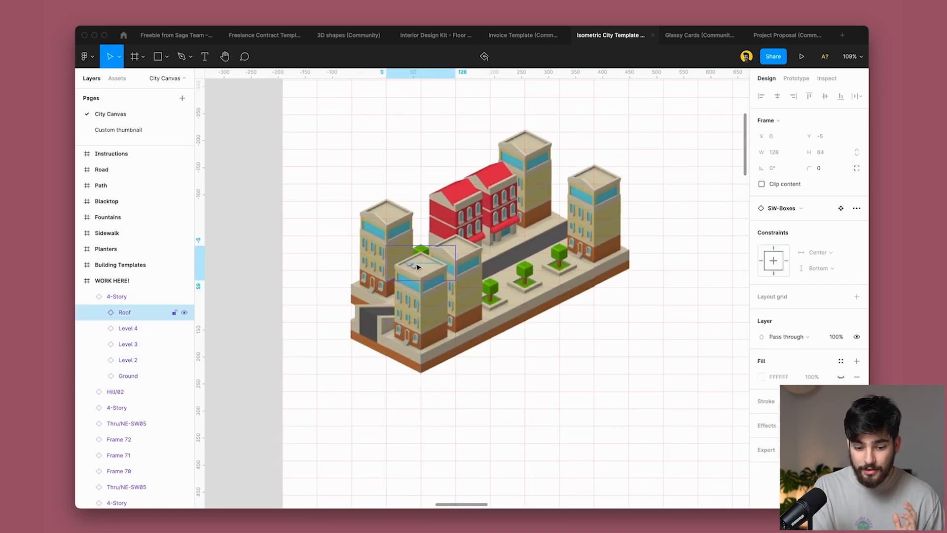
- Place low building blocks and a planter on the city's left edge, then open Glassy Cards
left_click(118, 79)
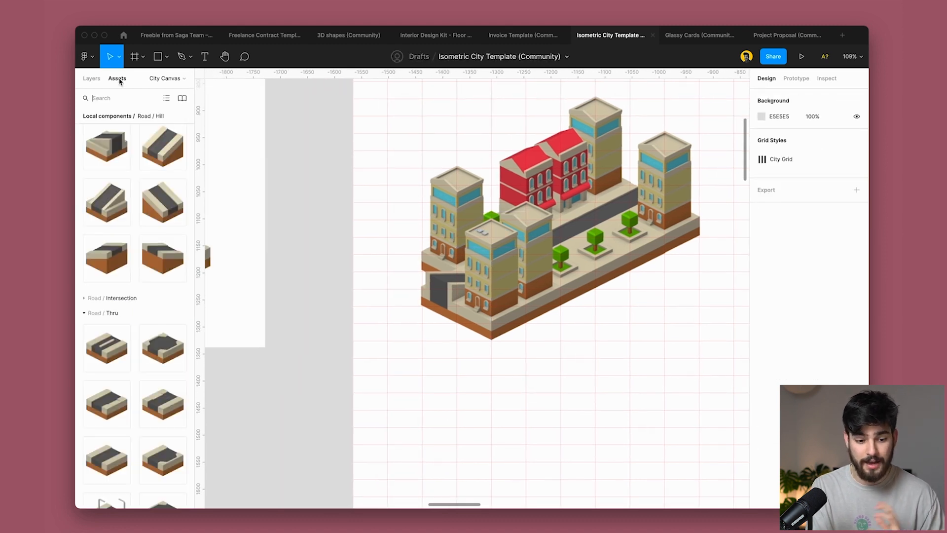
scroll("down", 3)
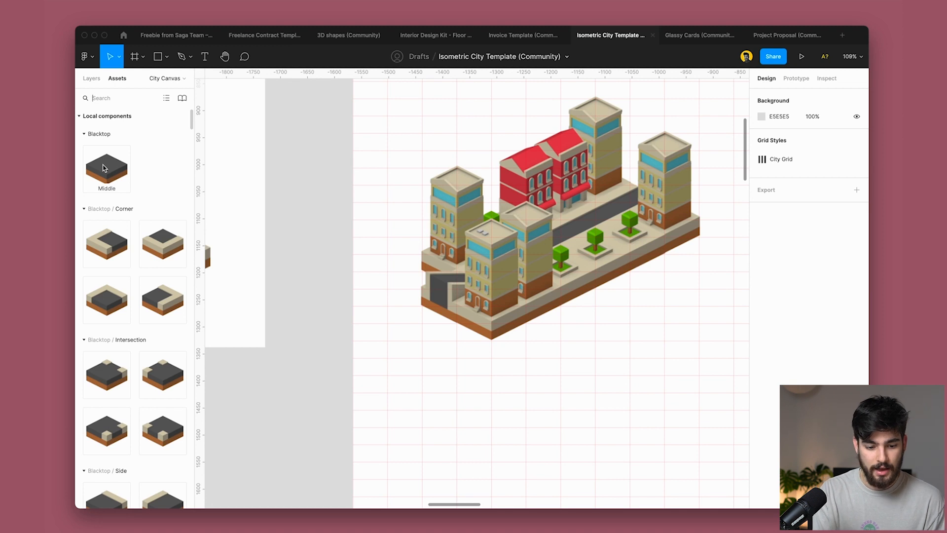
left_click(455, 295)
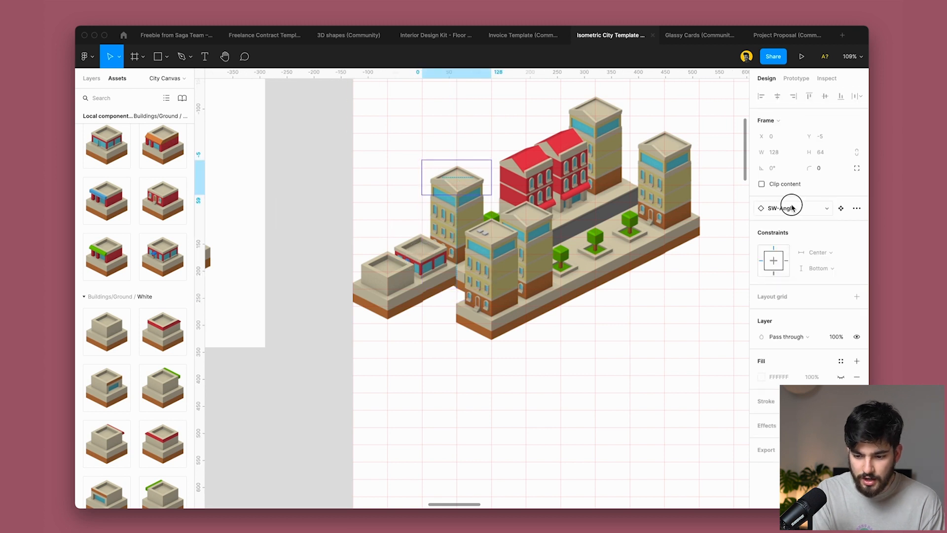
left_click(792, 207)
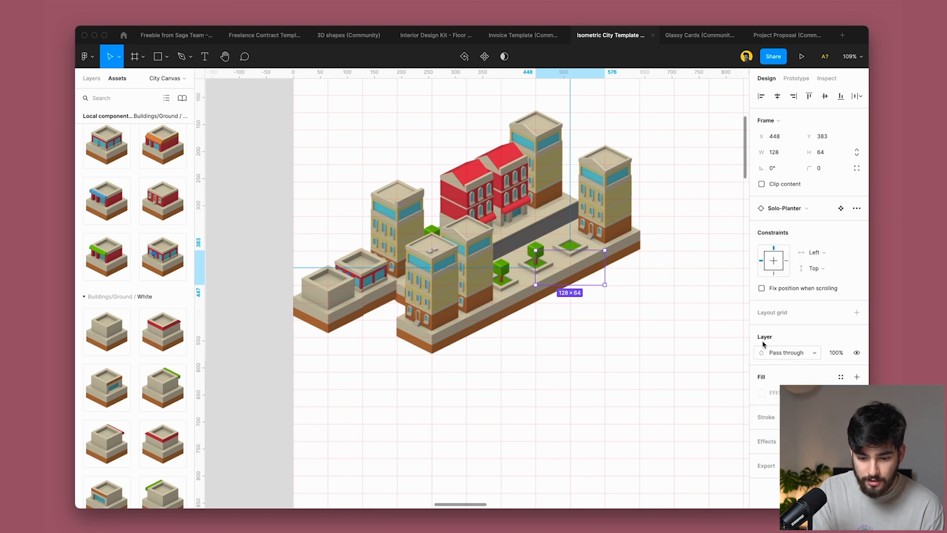
left_click(840, 207)
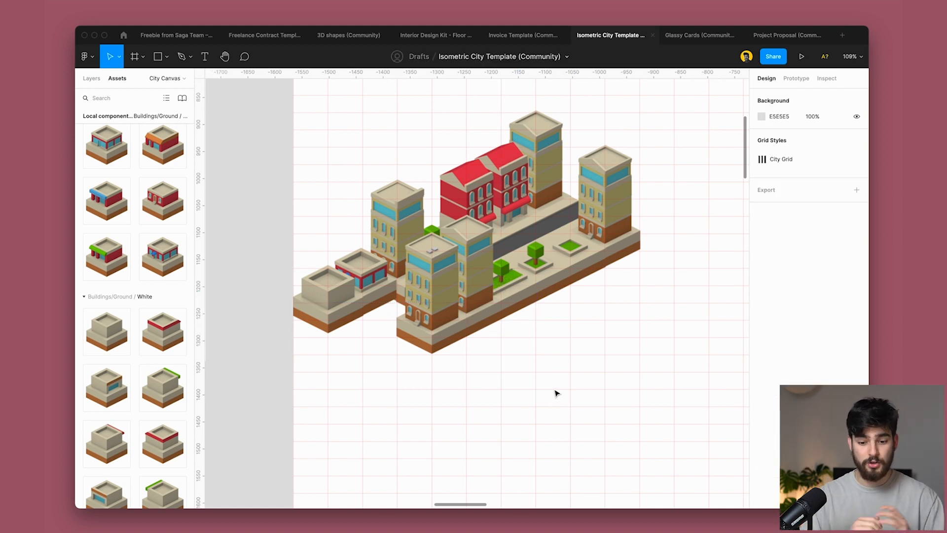
left_click(700, 34)
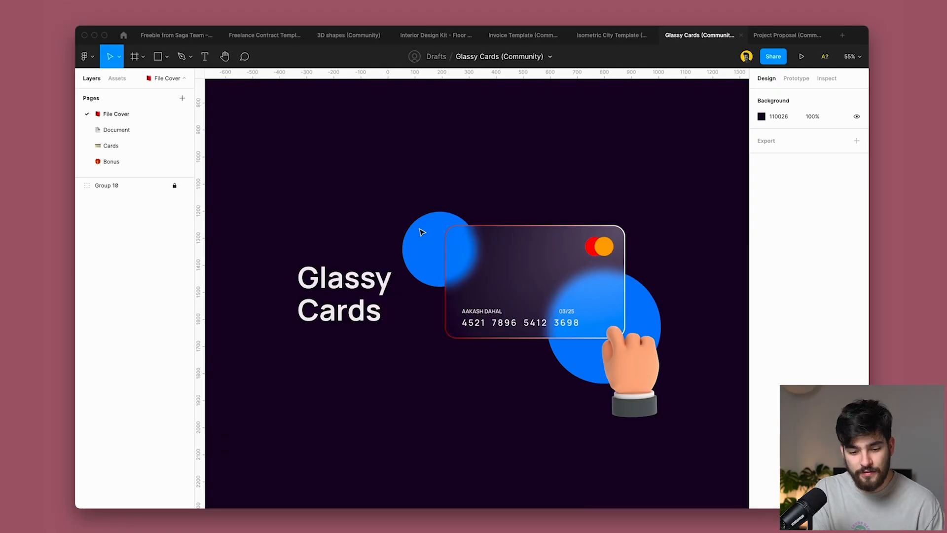
mouse_move(471, 266)
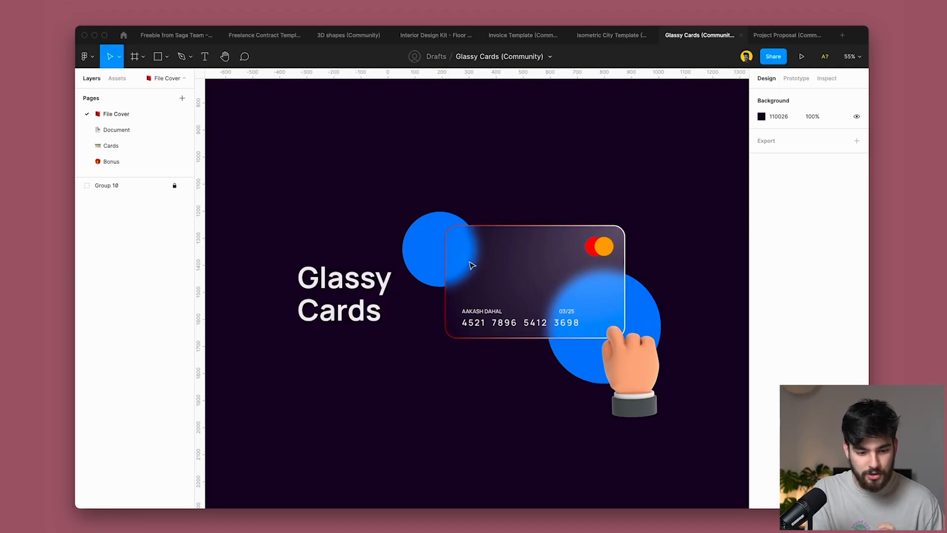
- Open the Cards page listing the glassy card colour variants
left_click(110, 145)
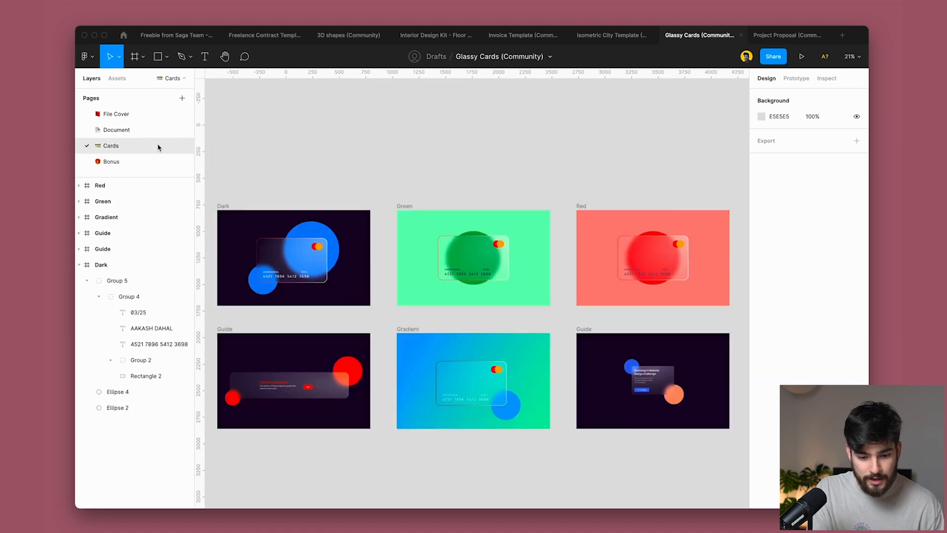